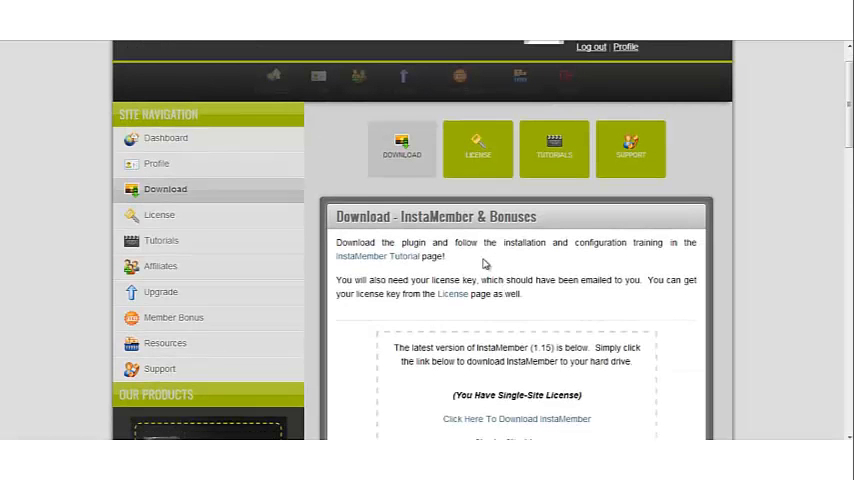
- Scroll down through the demo site's admin dashboard
scroll(down, 3)
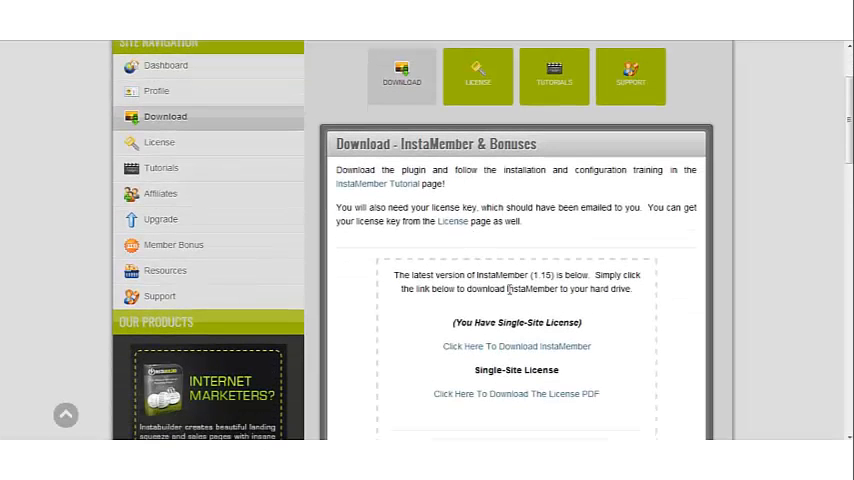
scroll(down, 3)
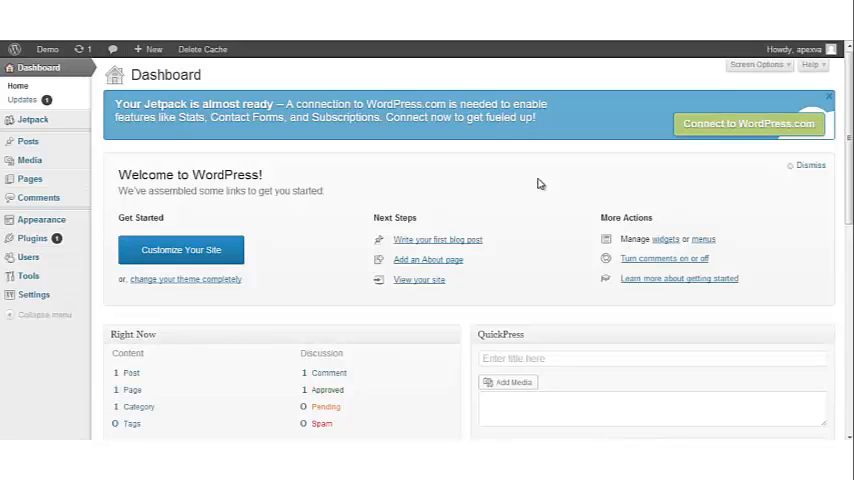
mouse_move(32, 238)
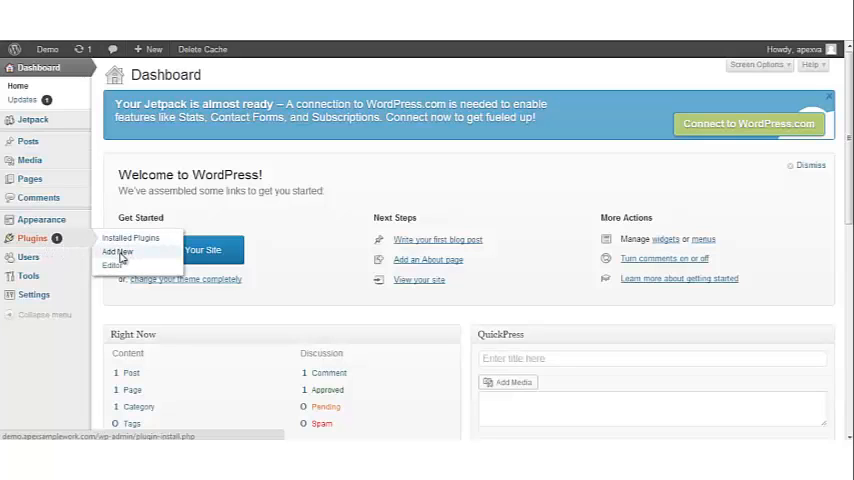
- Go to Plugins > Add New to reach the Install Plugins page
click(116, 251)
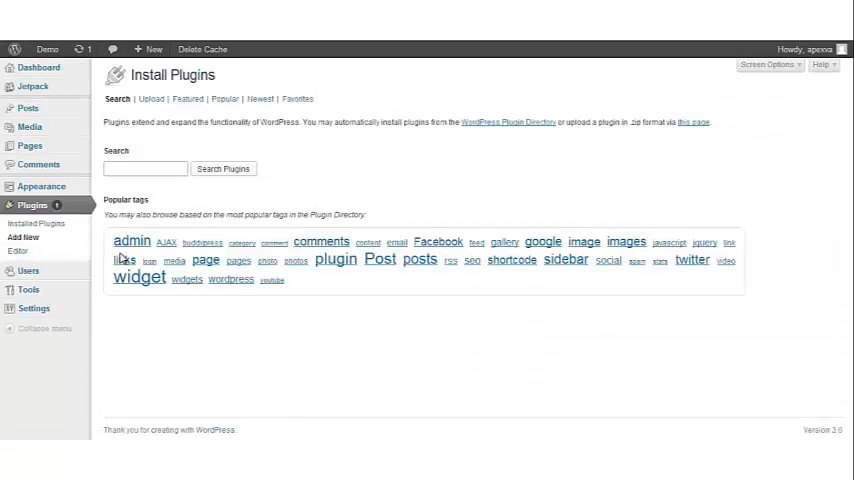
mouse_move(294, 76)
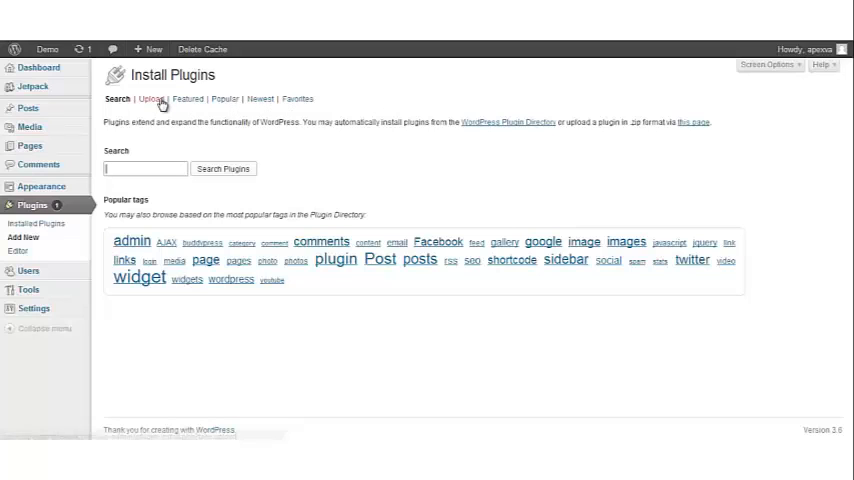
- Switch the Install Plugins page to the Upload form for .zip plugins
click(148, 98)
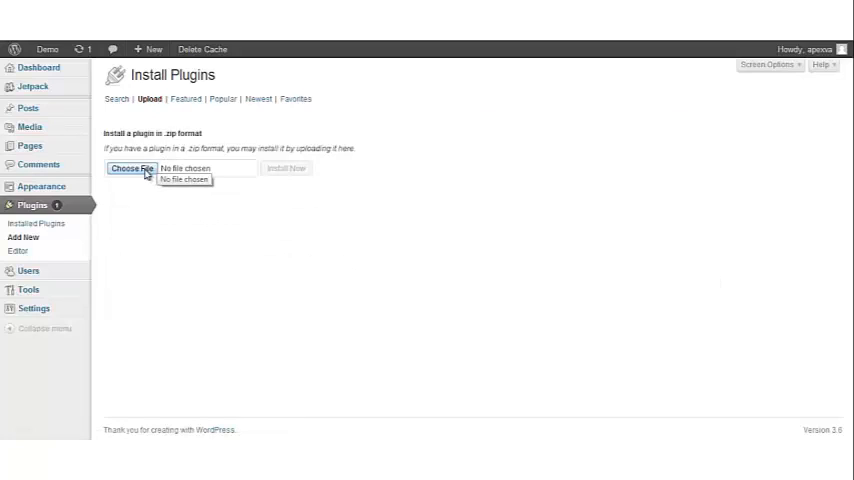
mouse_move(177, 216)
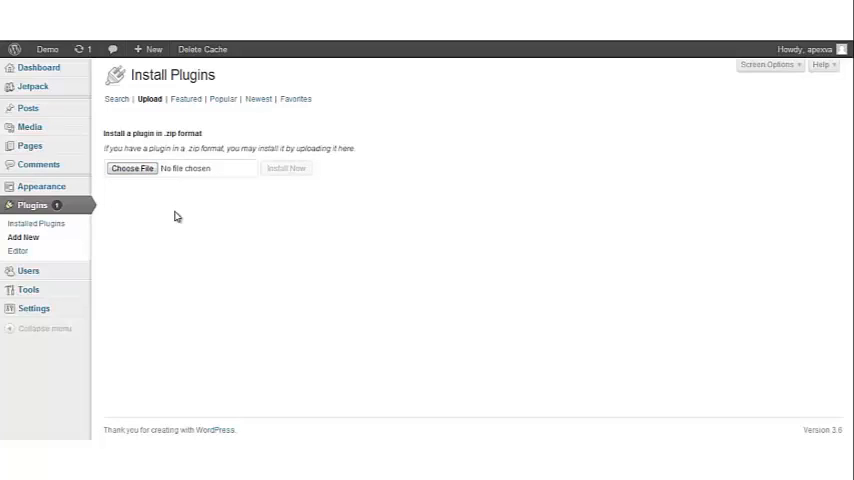
mouse_move(145, 178)
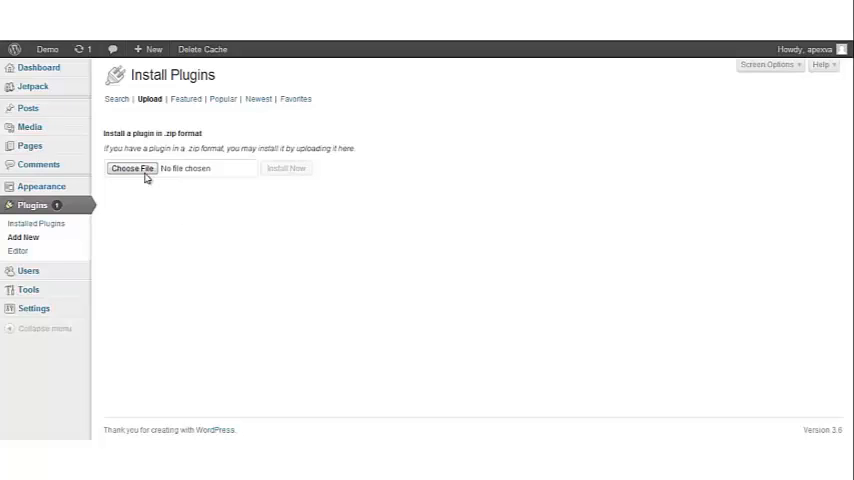
- Upload InstaMember_115.zip, install it, and activate the InstaMember plugin
click(131, 168)
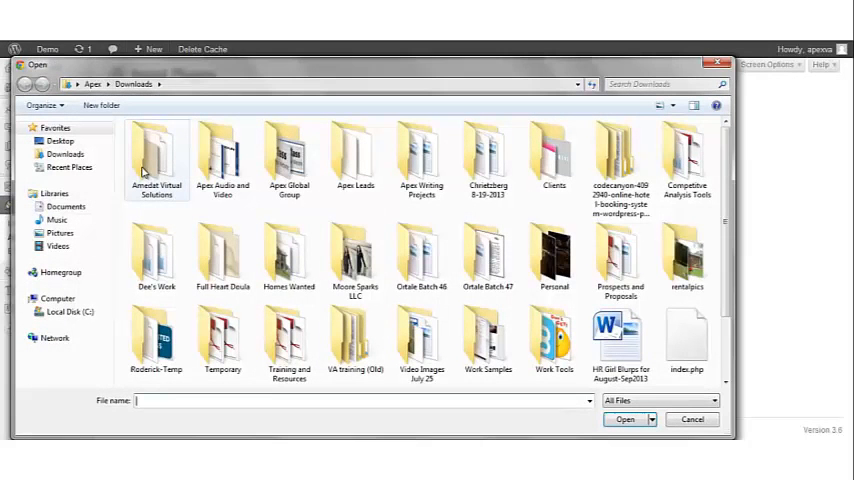
scroll(down, 3)
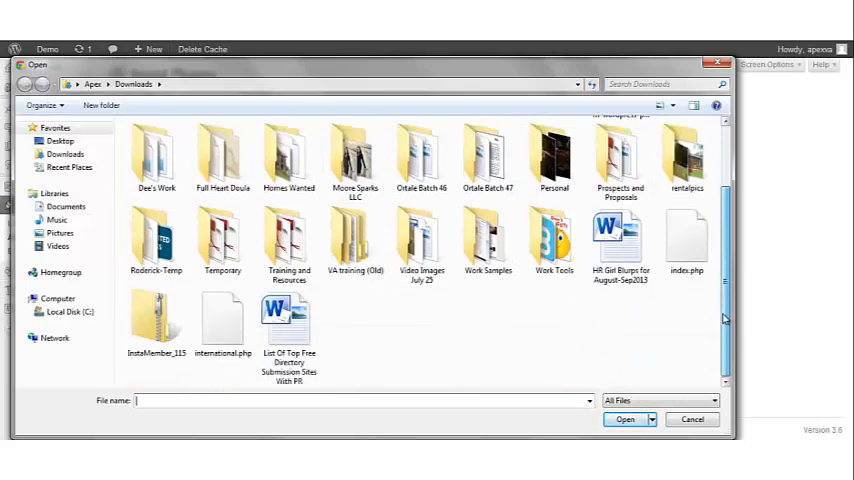
click(155, 320)
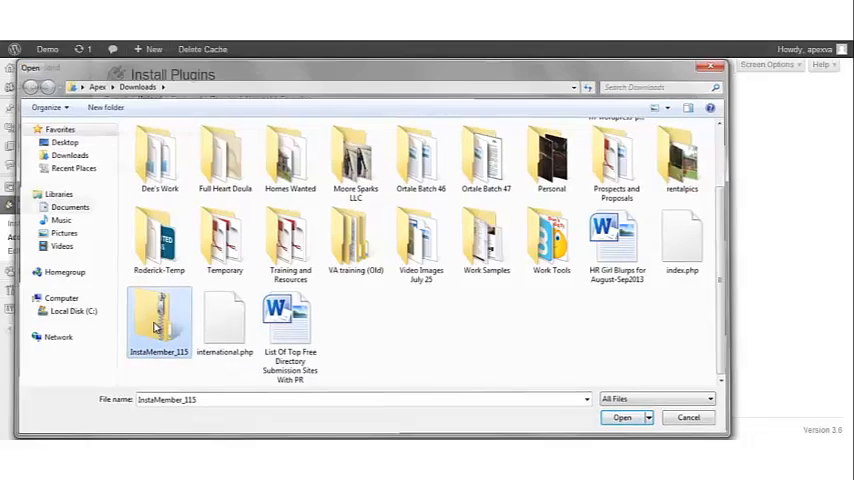
click(621, 417)
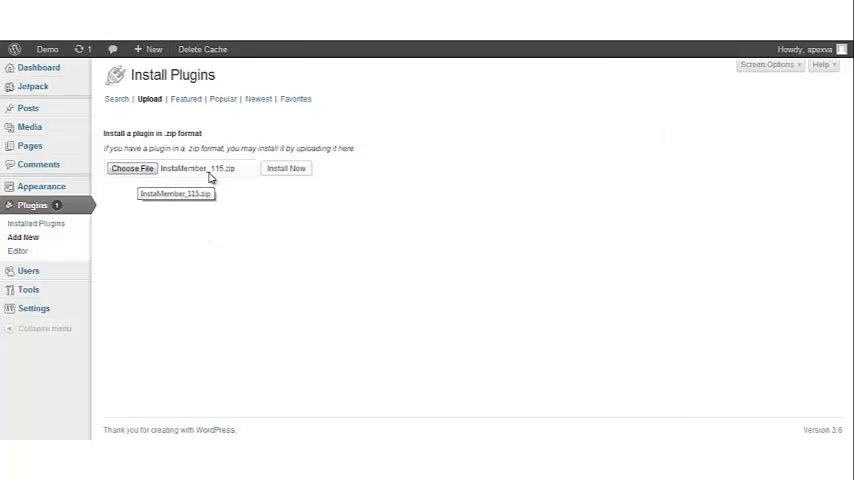
mouse_move(178, 180)
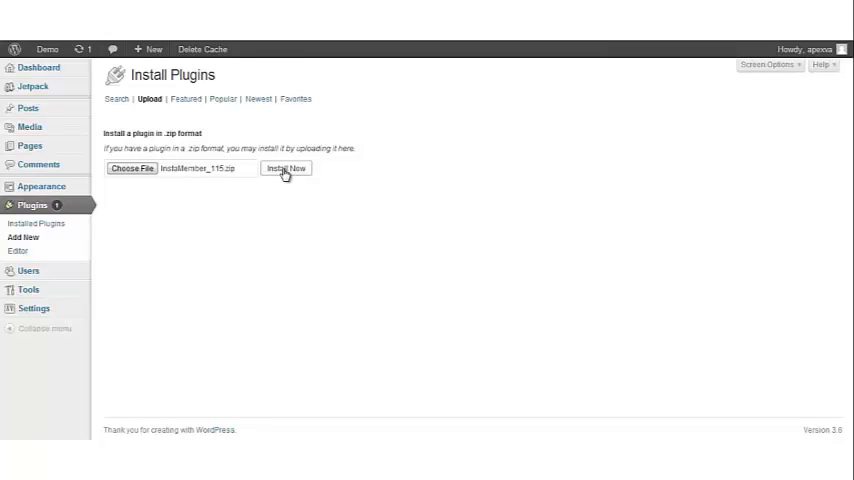
click(285, 168)
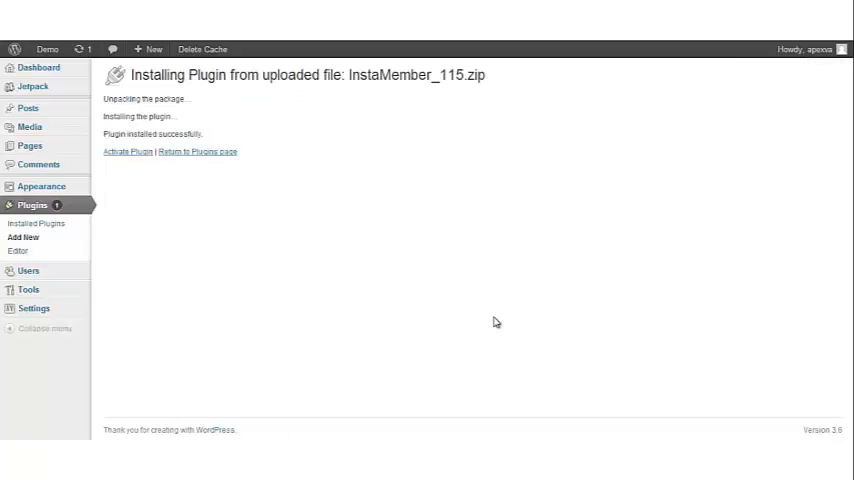
mouse_move(176, 150)
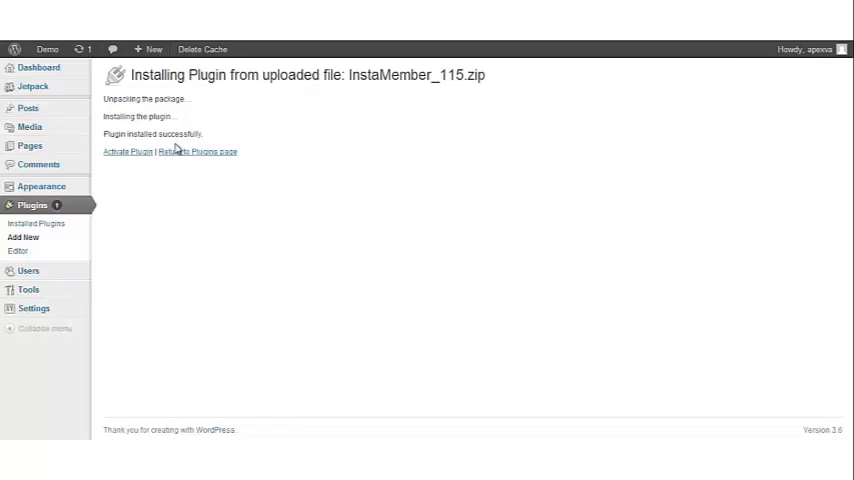
mouse_move(127, 151)
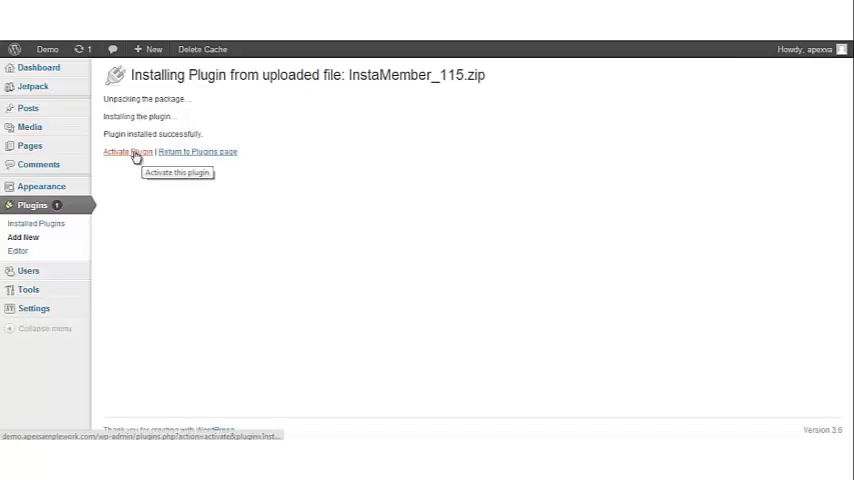
click(124, 151)
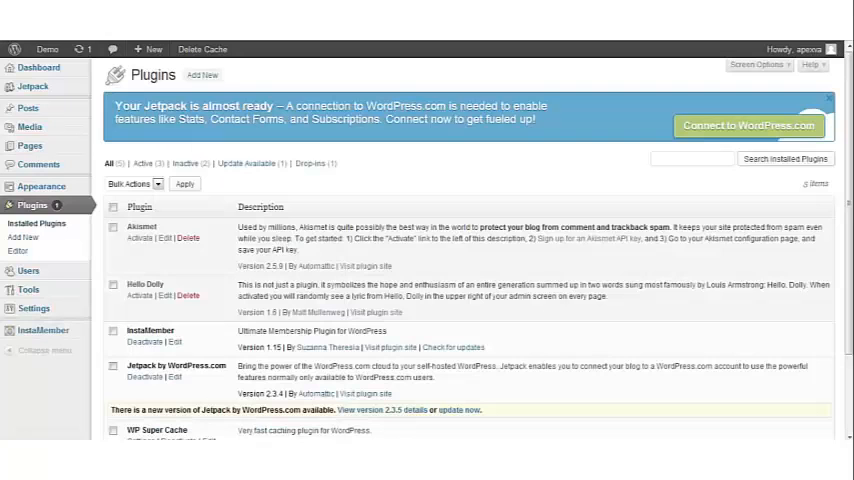